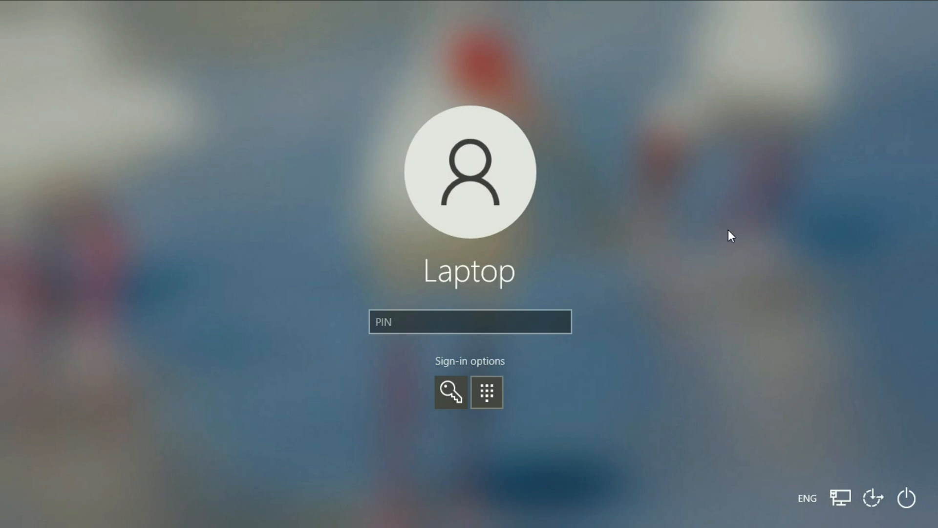
pyautogui.moveTo(660, 173)
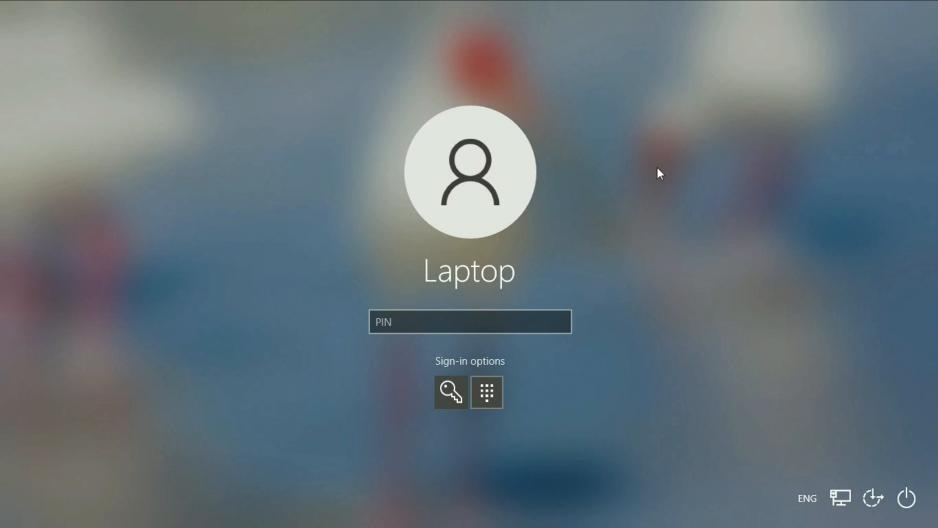
pyautogui.moveTo(450, 392)
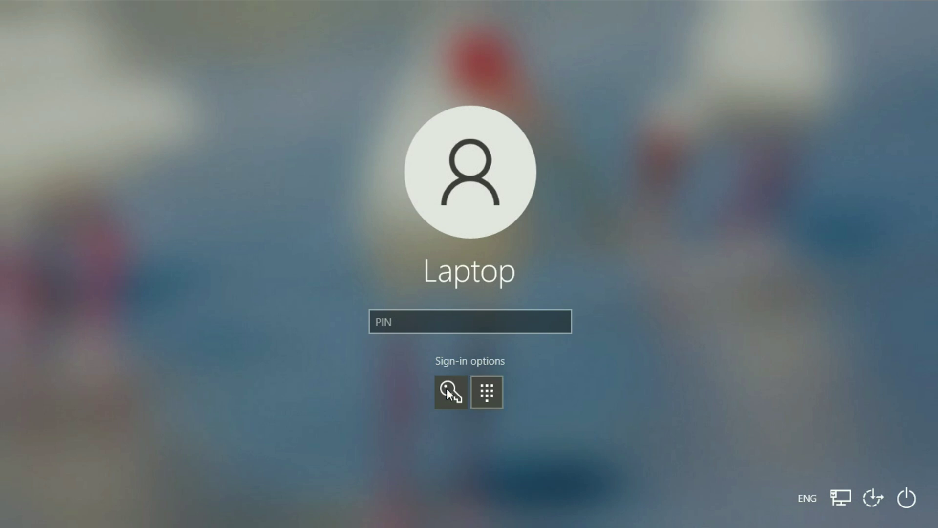
# - Sign in to the Laptop account from the lock screen using its password
pyautogui.click(450, 392)
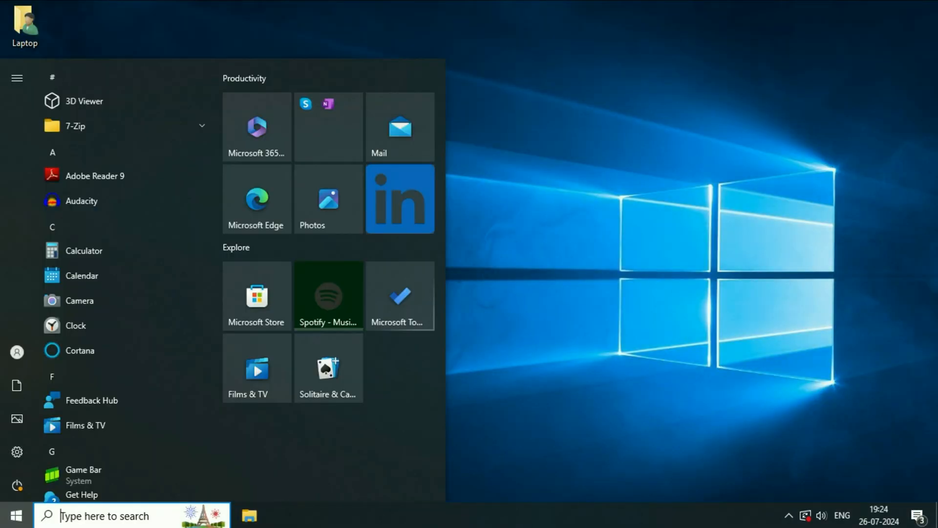
# - Close the Start menu and reach Settings from the Start button's right-click menu
pyautogui.click(11, 515)
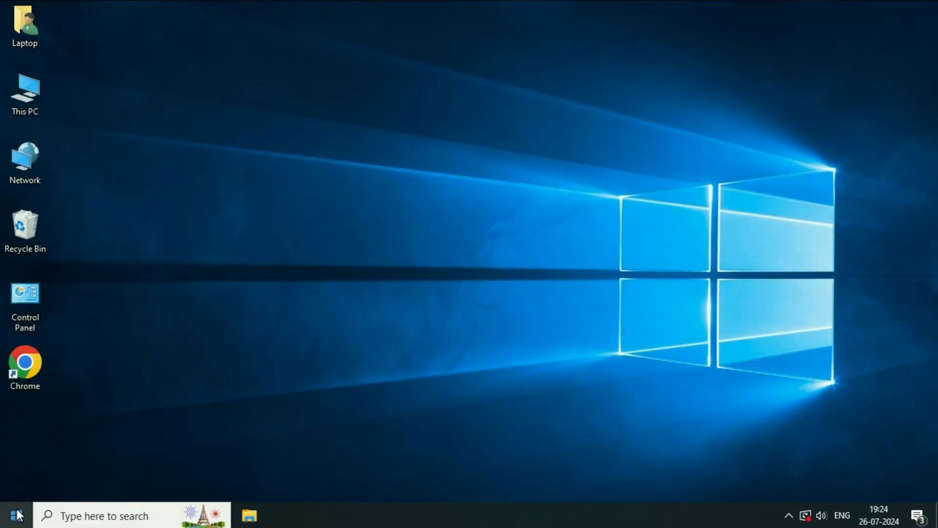
pyautogui.rightClick(15, 515)
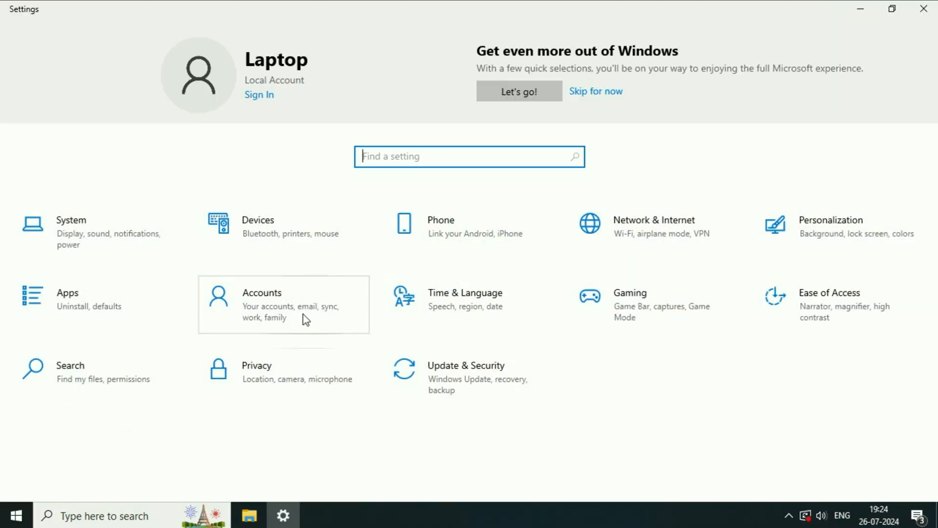
# - Go to Accounts and show the Sign-in options page
pyautogui.click(283, 304)
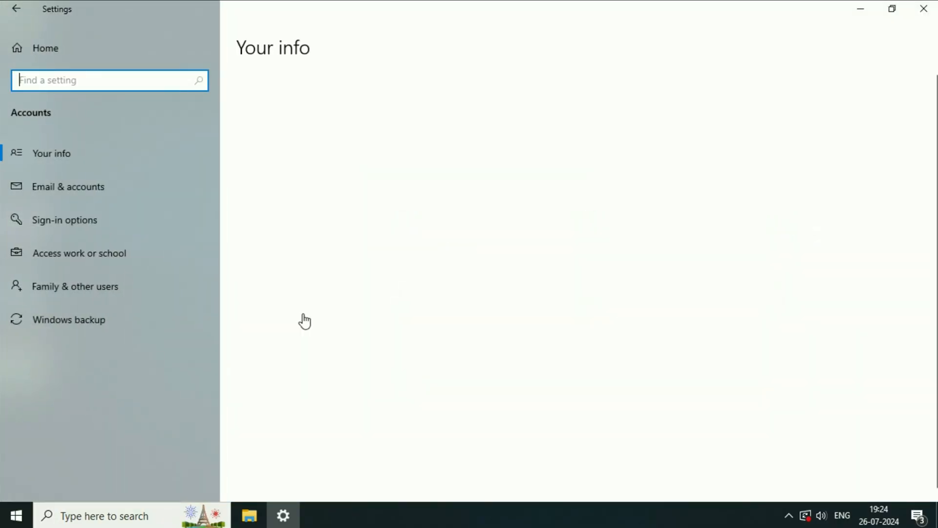
pyautogui.moveTo(64, 219)
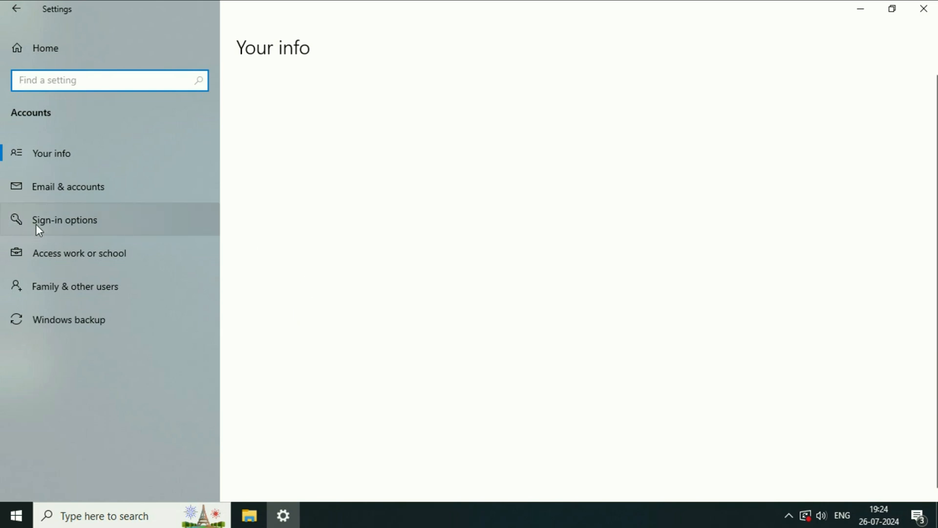
pyautogui.click(51, 153)
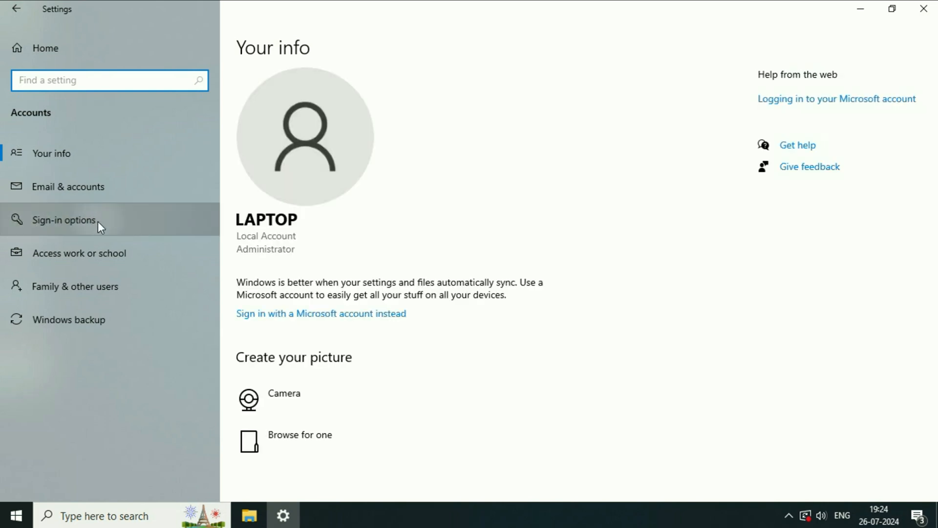
pyautogui.click(64, 219)
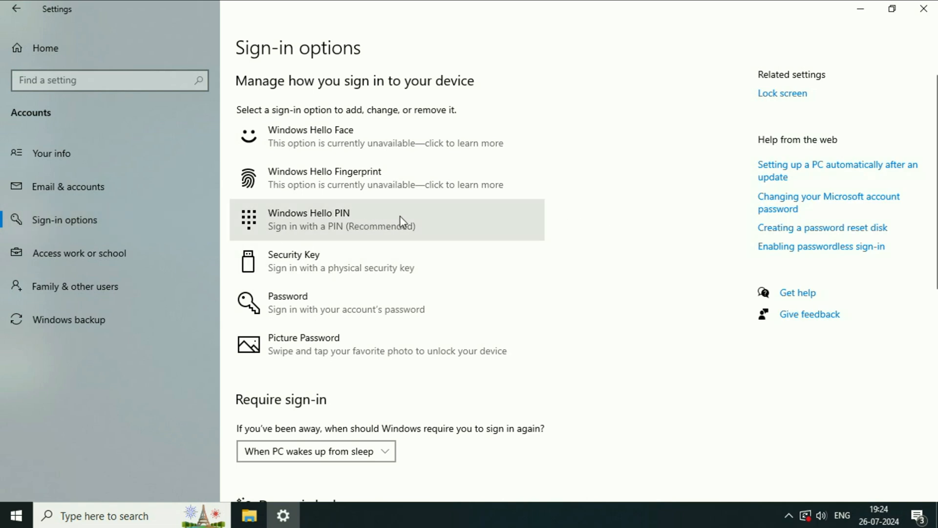
# - Remove the Windows Hello PIN, confirming with the account password
pyautogui.click(386, 218)
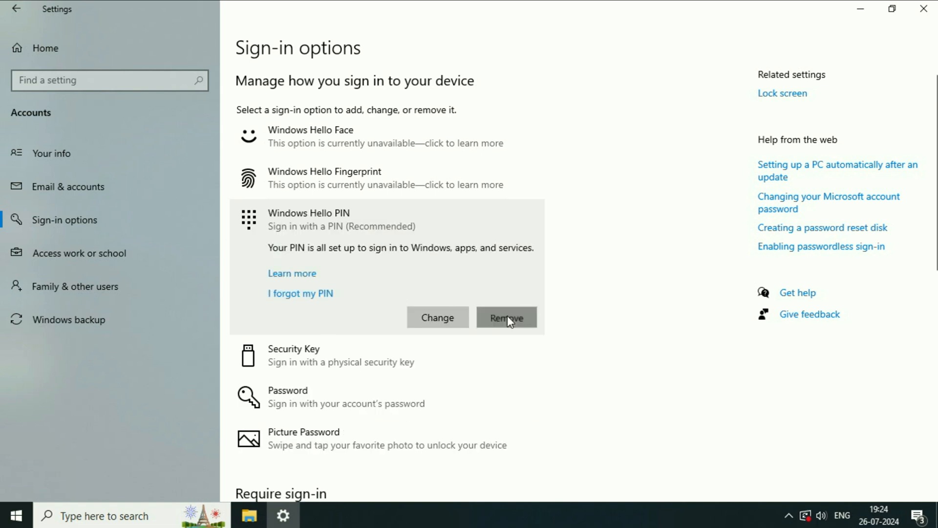
pyautogui.click(506, 318)
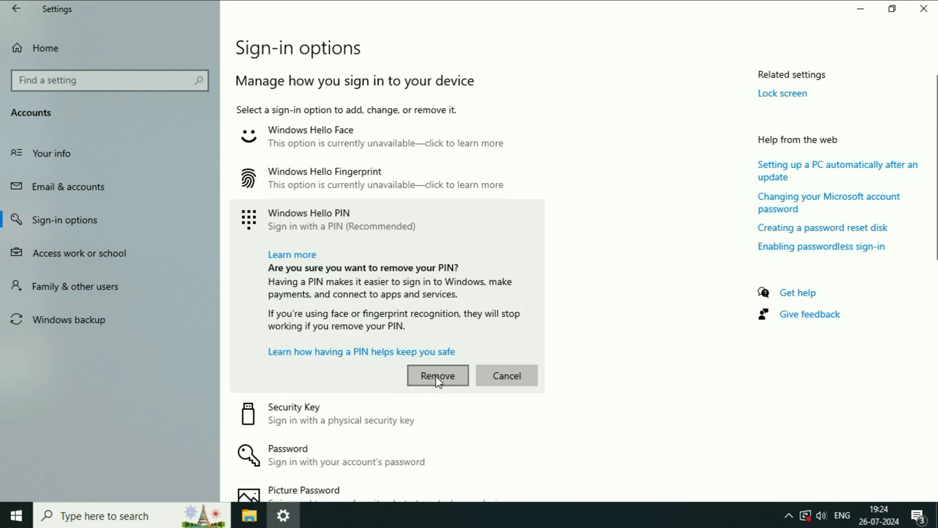
pyautogui.click(438, 375)
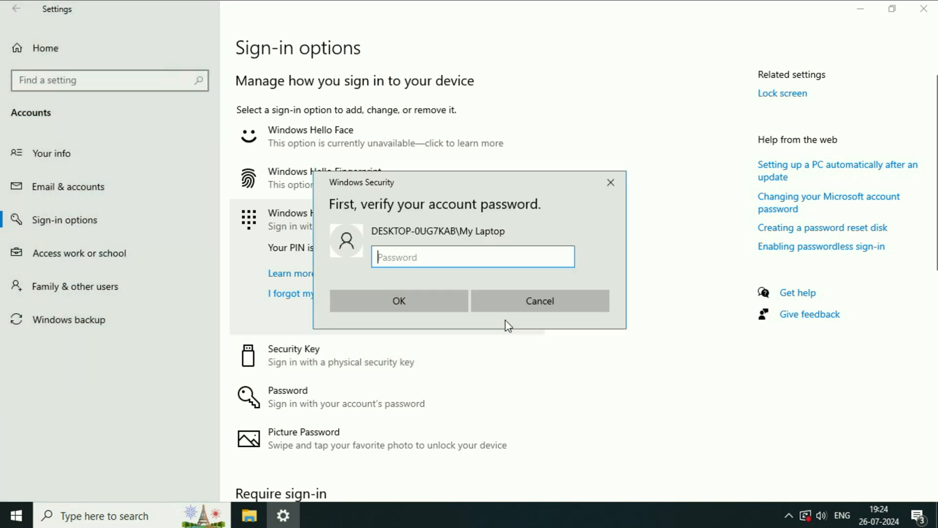
pyautogui.moveTo(429, 258)
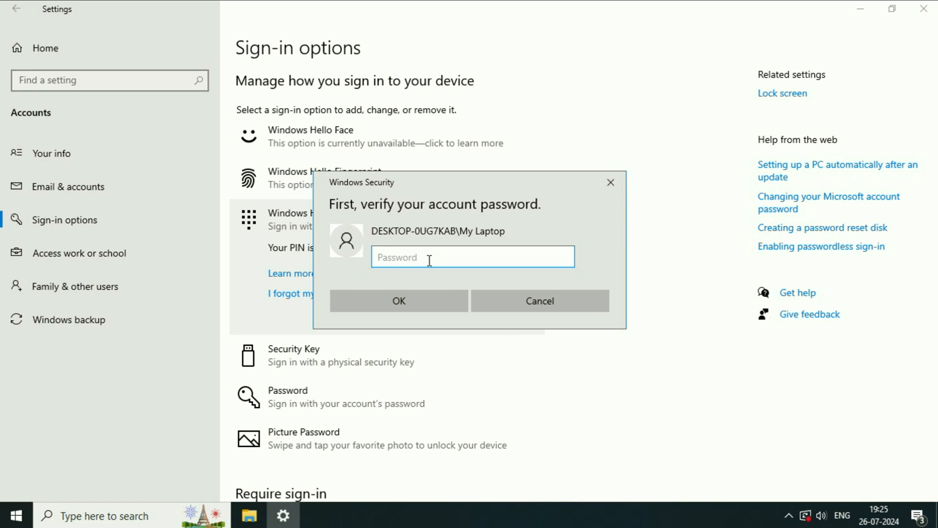
pyautogui.write('password')
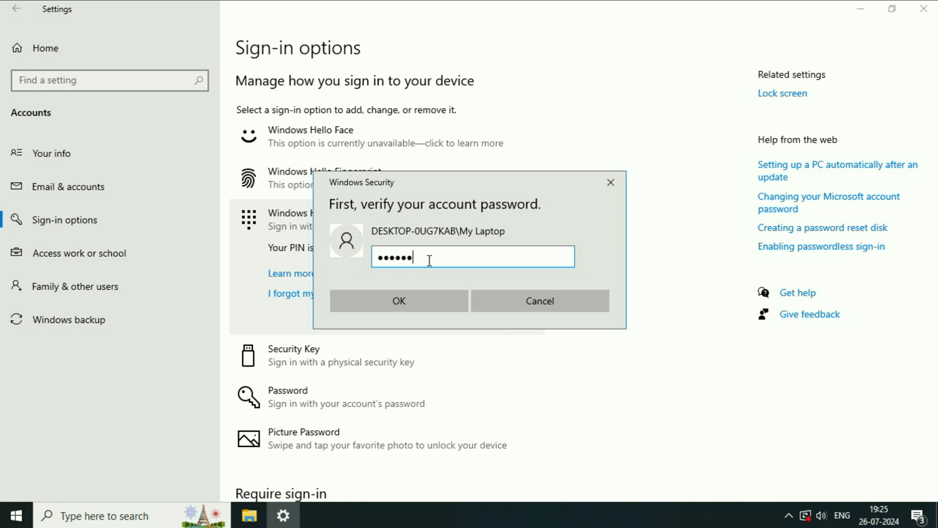
pyautogui.click(399, 300)
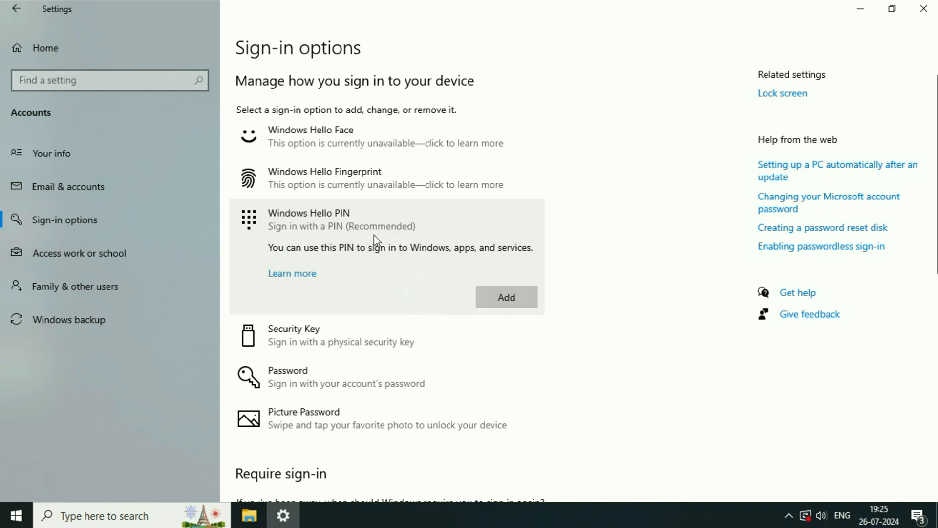
pyautogui.moveTo(350, 242)
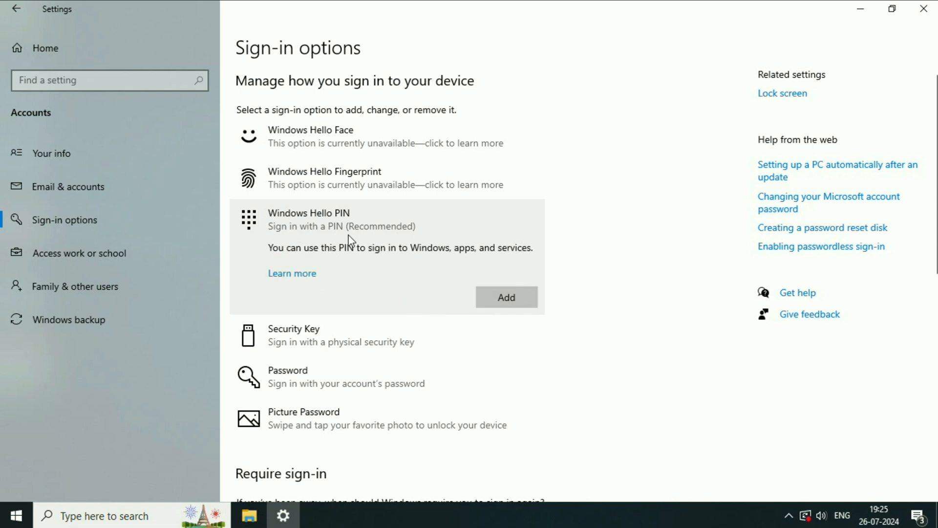
pyautogui.moveTo(634, 240)
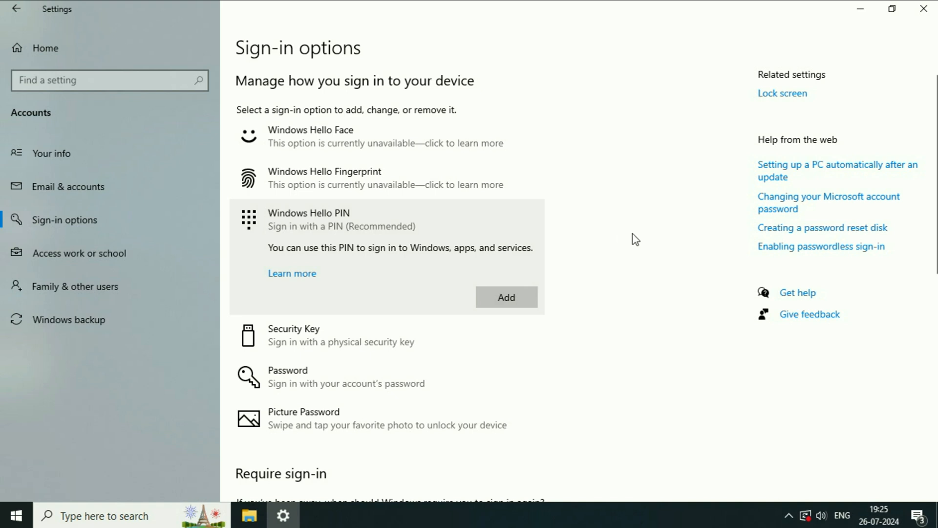
pyautogui.moveTo(377, 383)
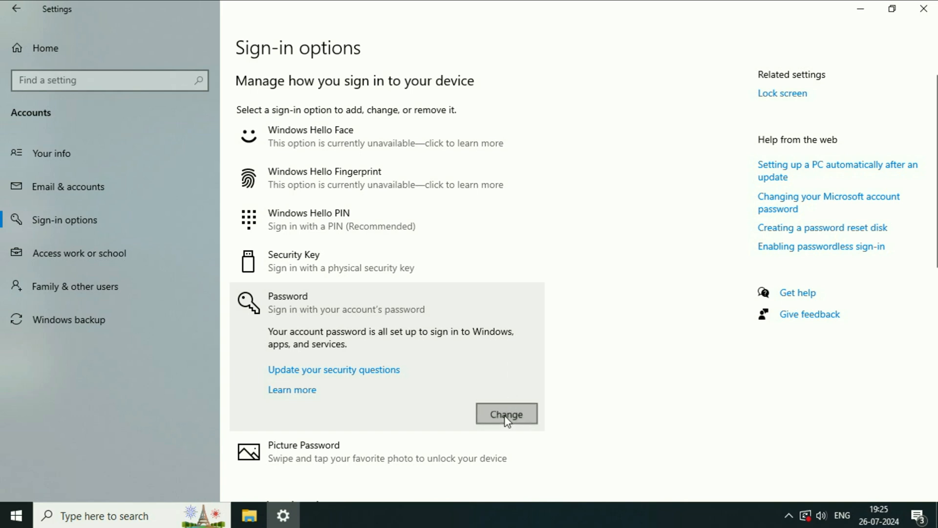
# - Start changing the account password under Sign-in options
pyautogui.click(506, 414)
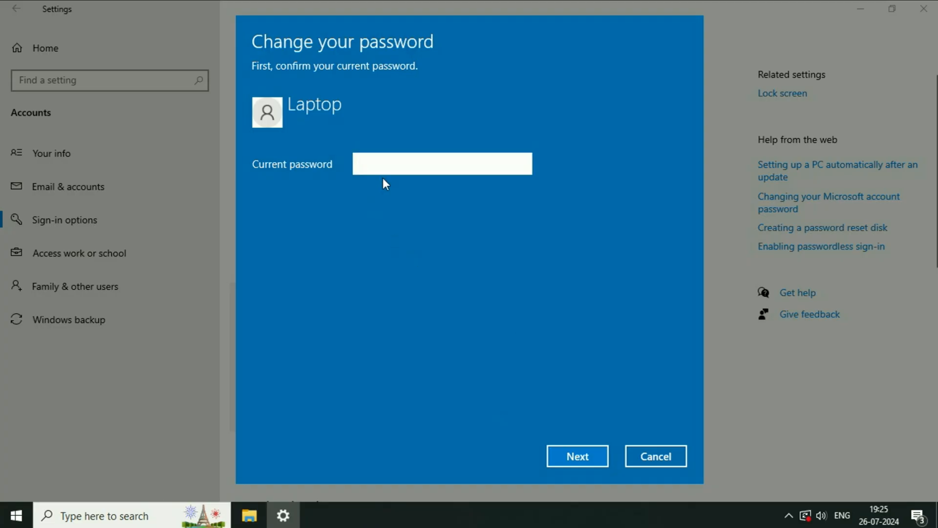
# - Submit the current password, then leave the new password, confirmation and hint blank
pyautogui.click(442, 163)
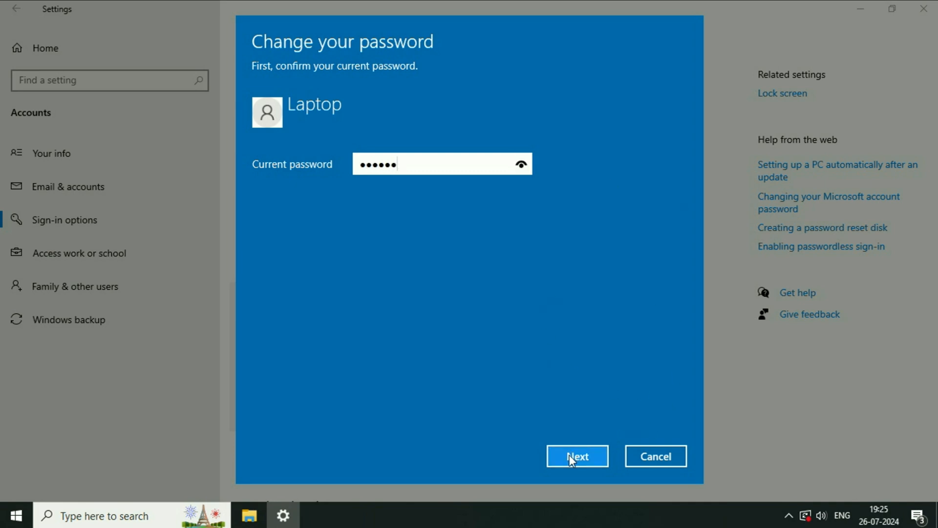
pyautogui.click(576, 455)
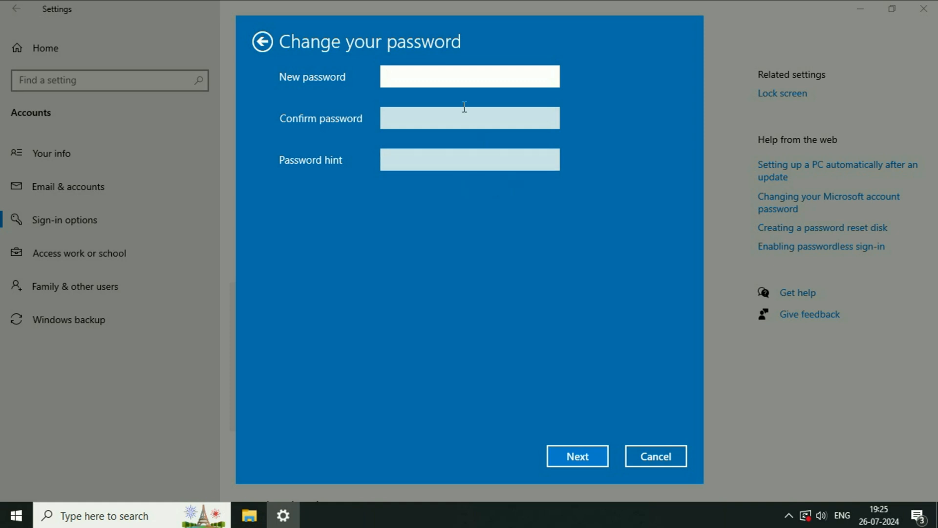
pyautogui.click(469, 76)
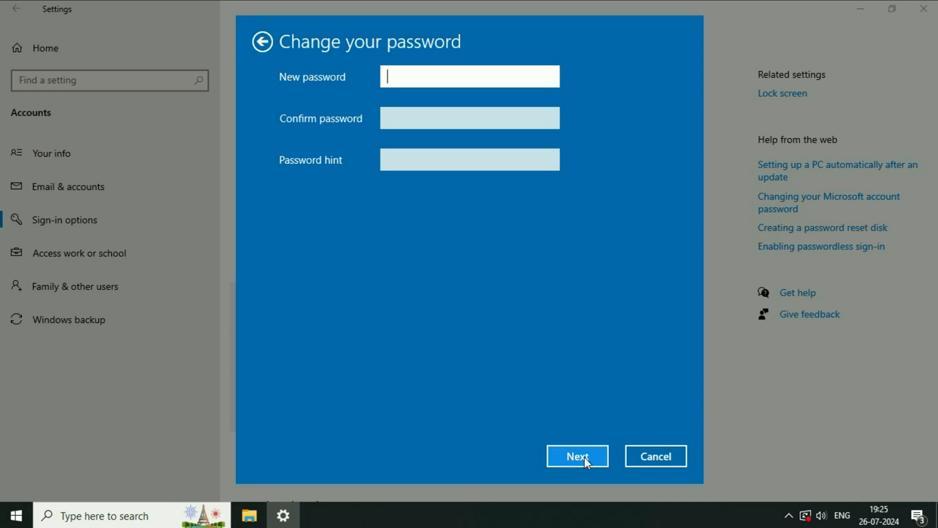
pyautogui.click(577, 455)
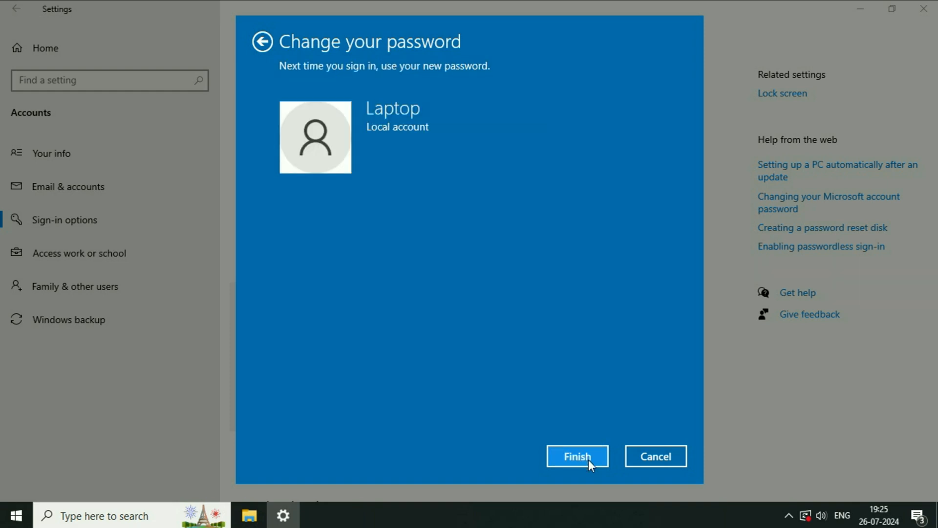
pyautogui.click(576, 456)
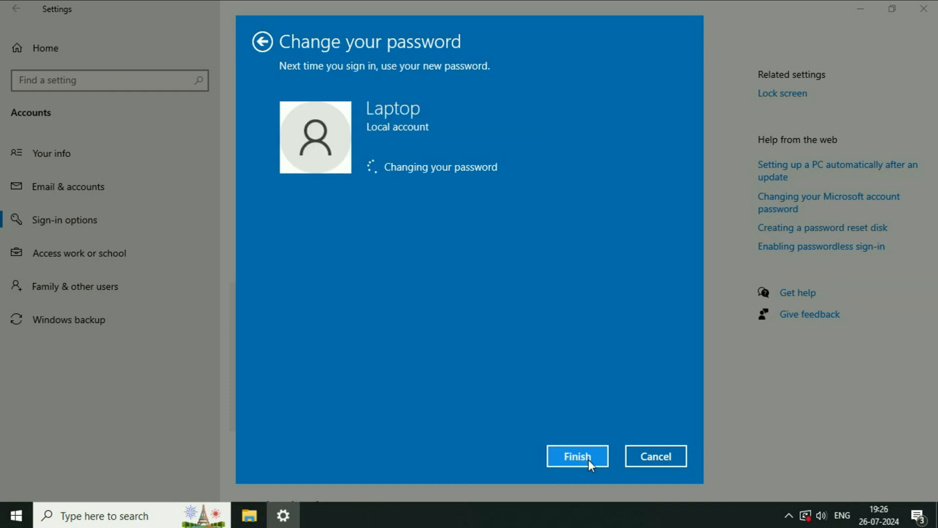
pyautogui.click(576, 455)
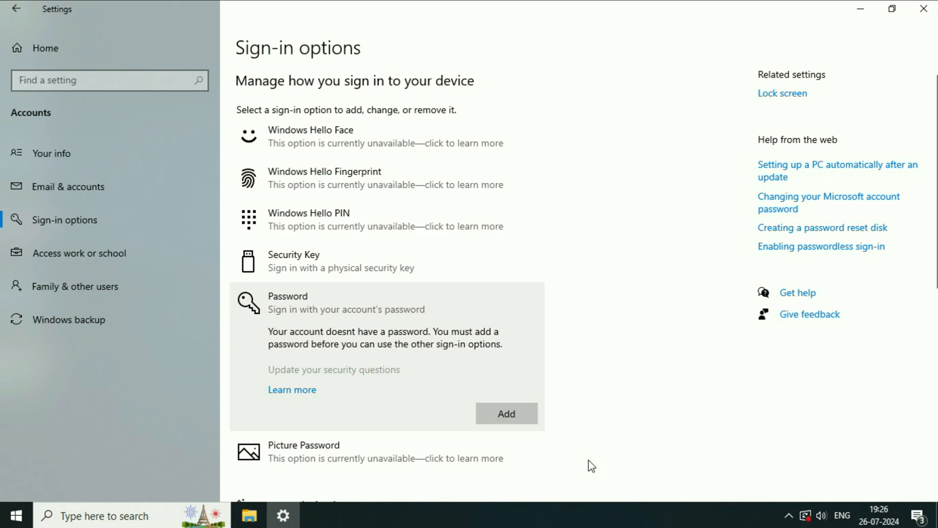
pyautogui.moveTo(562, 365)
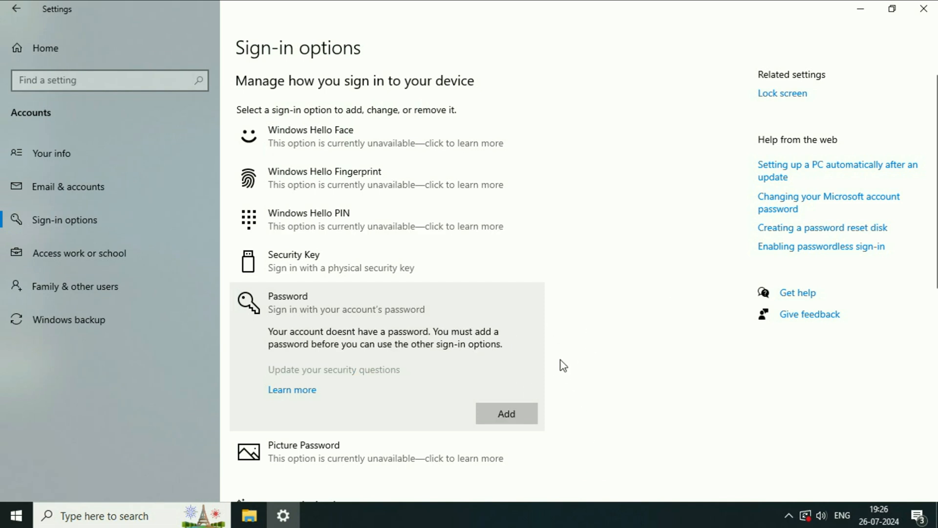
pyautogui.moveTo(433, 232)
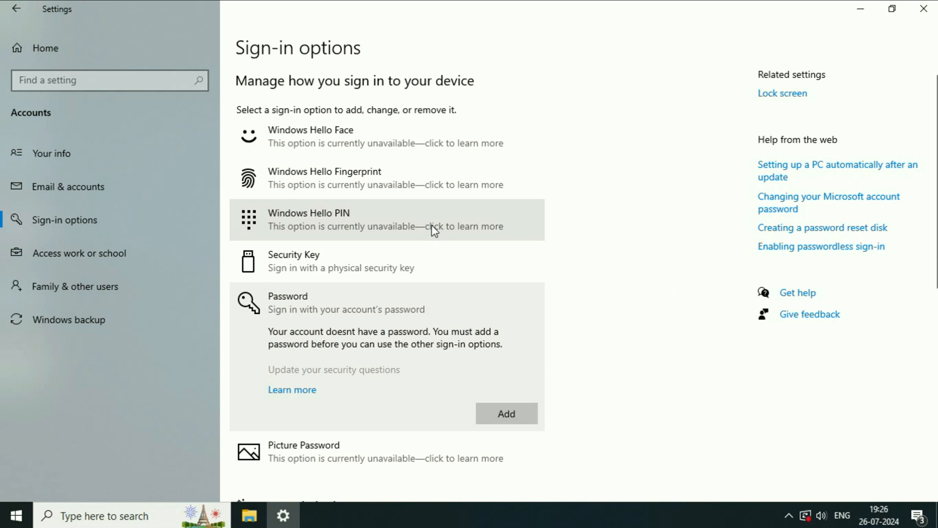
# - Scroll to the Windows Hello PIN option, which requires adding a password first
pyautogui.scroll(-3)
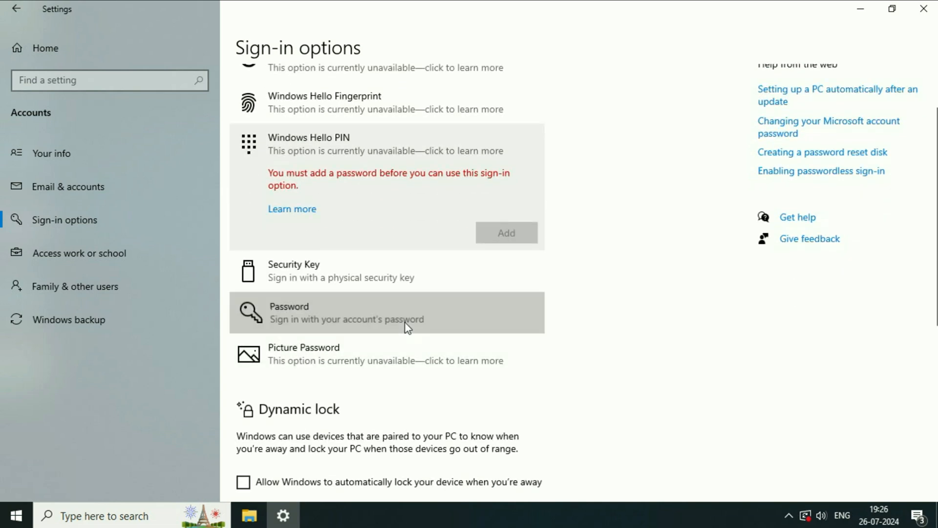